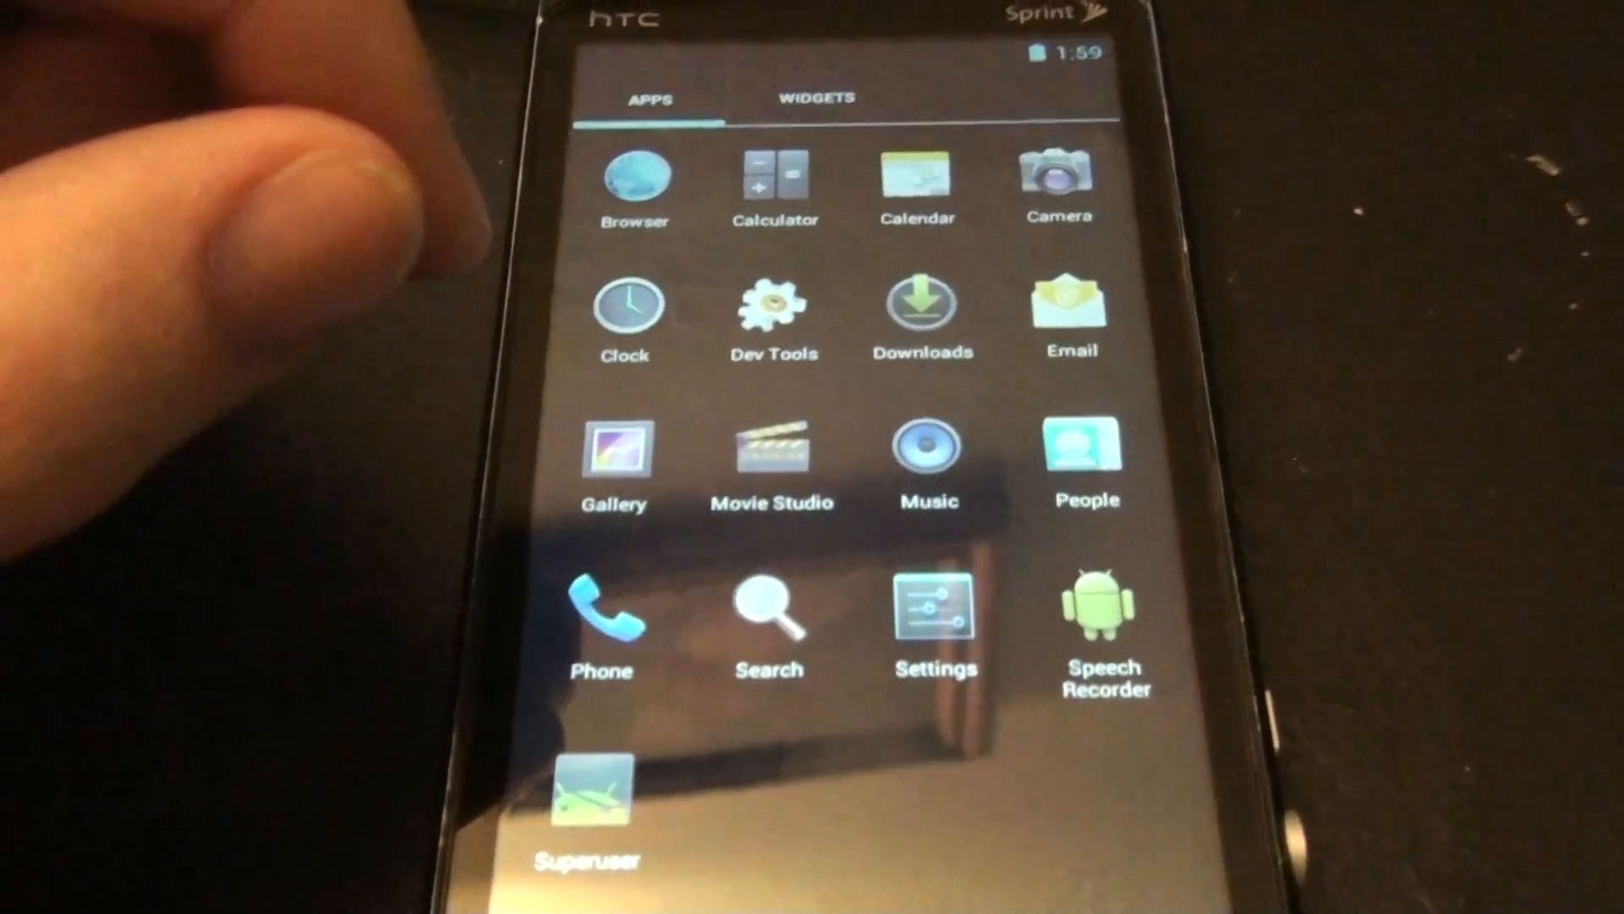
Step: Switch the app drawer to the Widgets tab to list clock, bookmark, calendar and contact widgets
{"action": "left_click", "coordinate": [815, 97]}
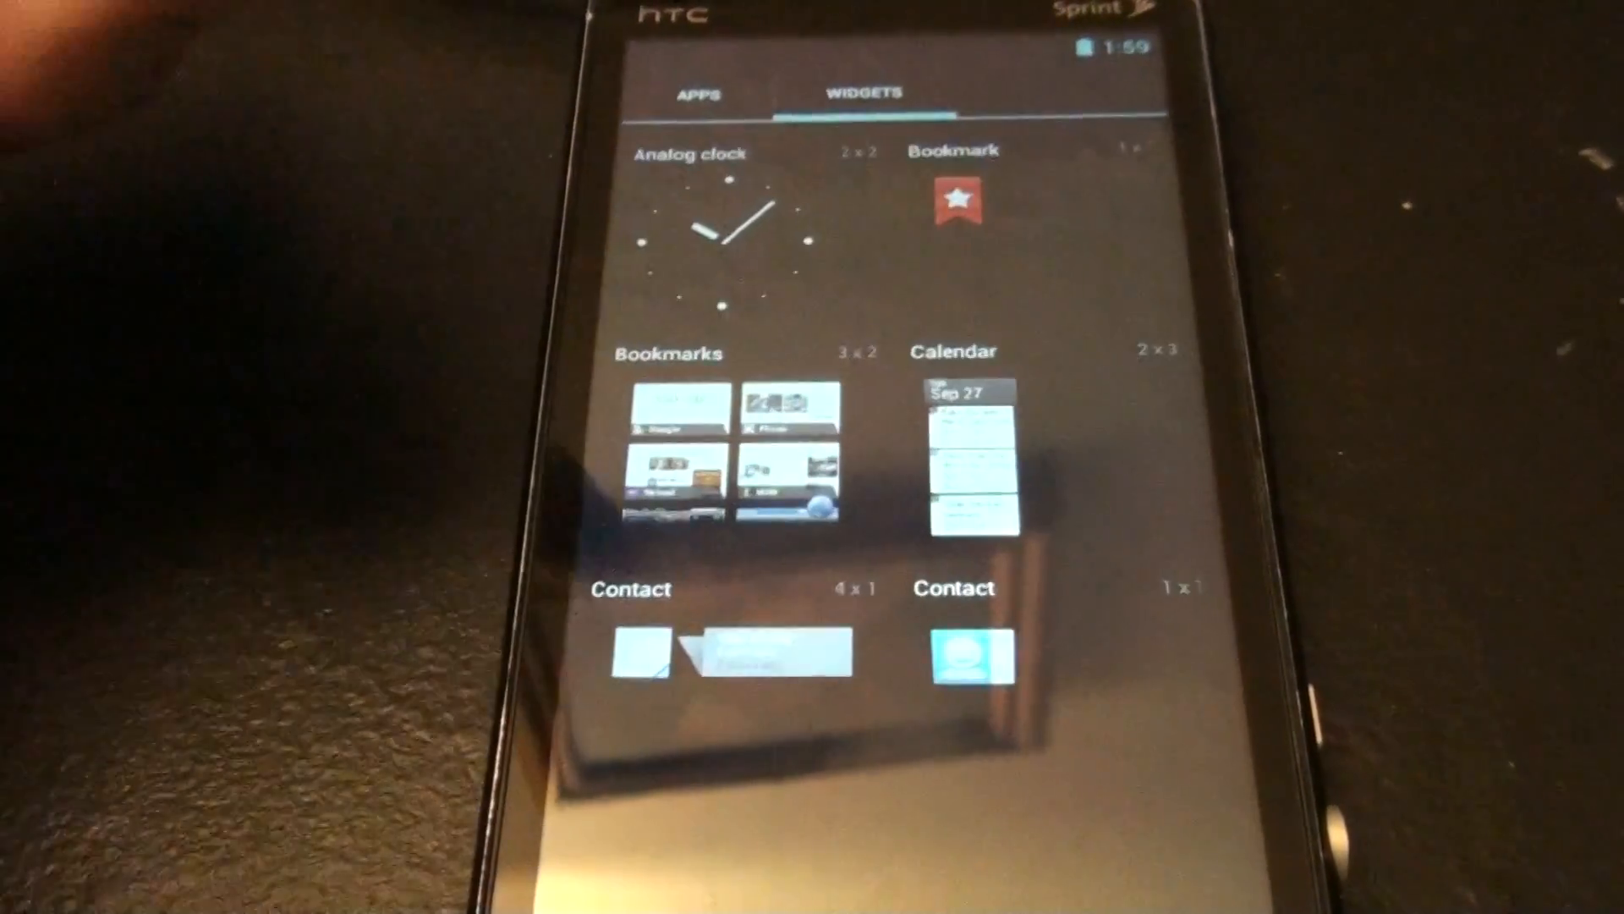